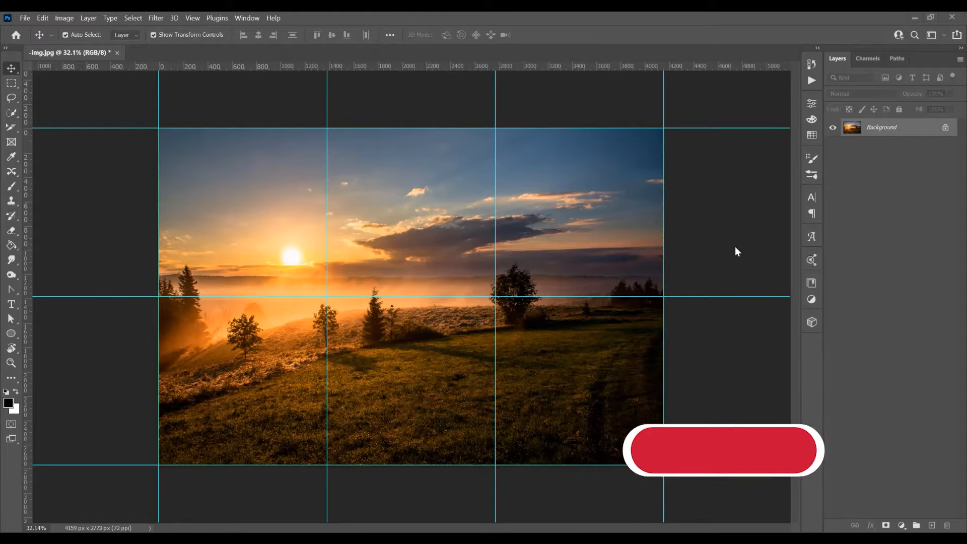
Open img.jpg again as a second document without guides
{"action": "left_click", "coordinate": [722, 451]}
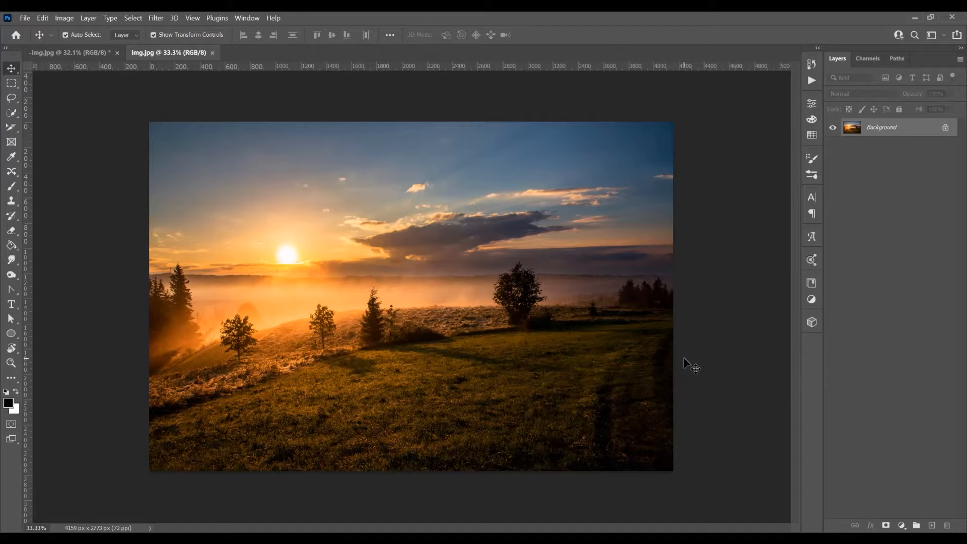
Apply a New Guide Layout of 3 columns, 2 rows, no gutter and no margin
{"action": "left_click", "coordinate": [193, 17]}
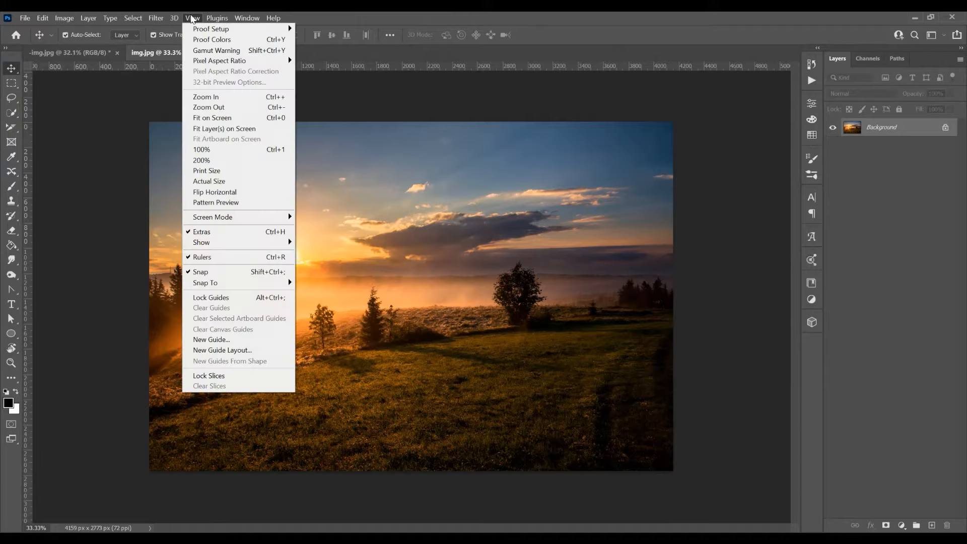
{"action": "left_click", "coordinate": [222, 349]}
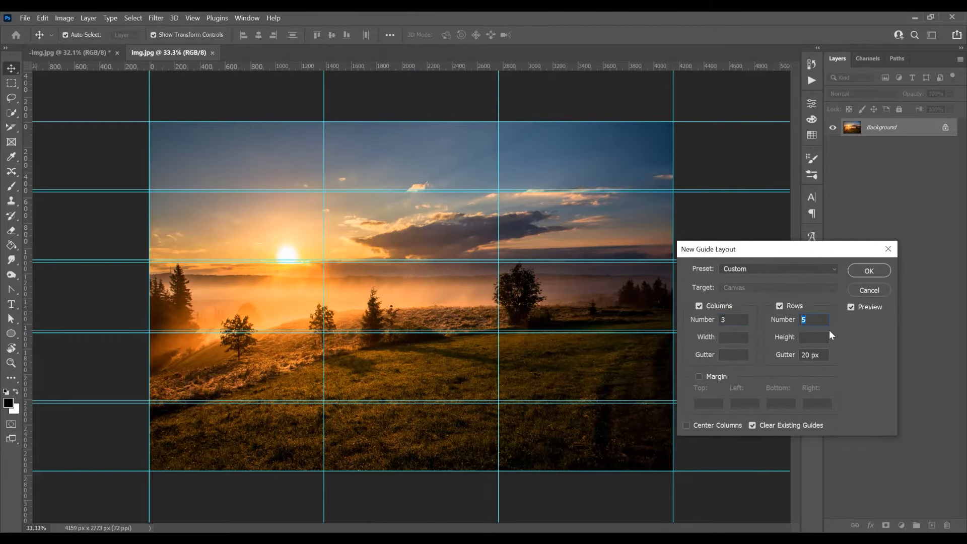
{"action": "type", "text": "2"}
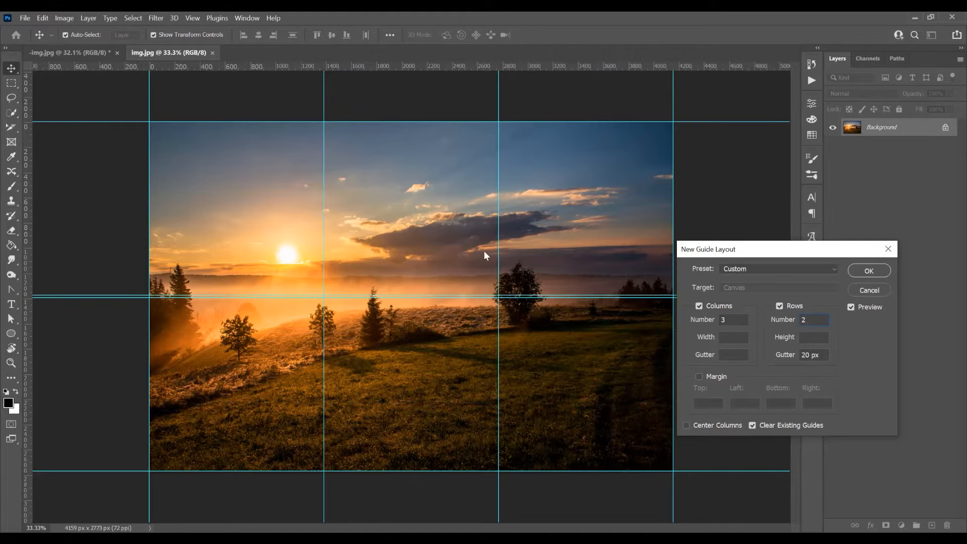
{"action": "mouse_move", "coordinate": [632, 300]}
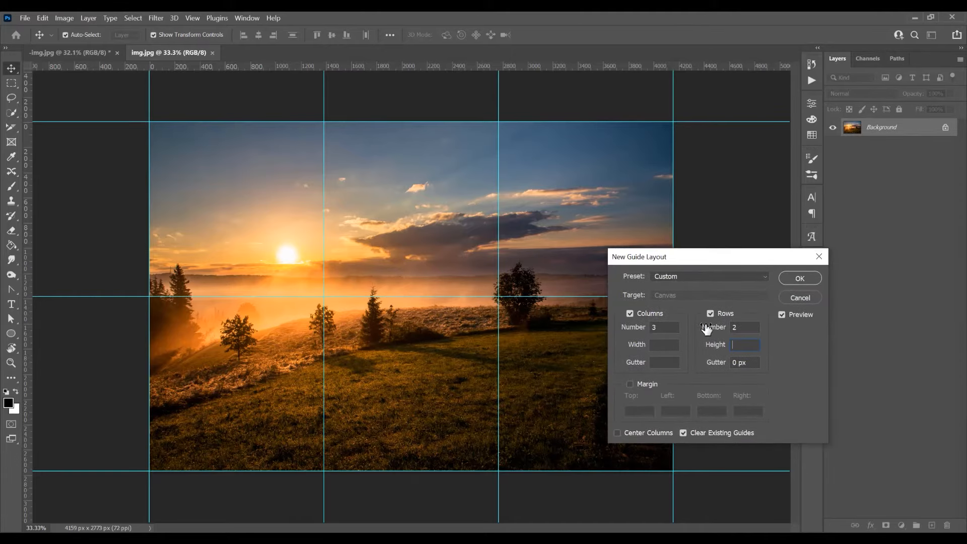
{"action": "left_click", "coordinate": [630, 384]}
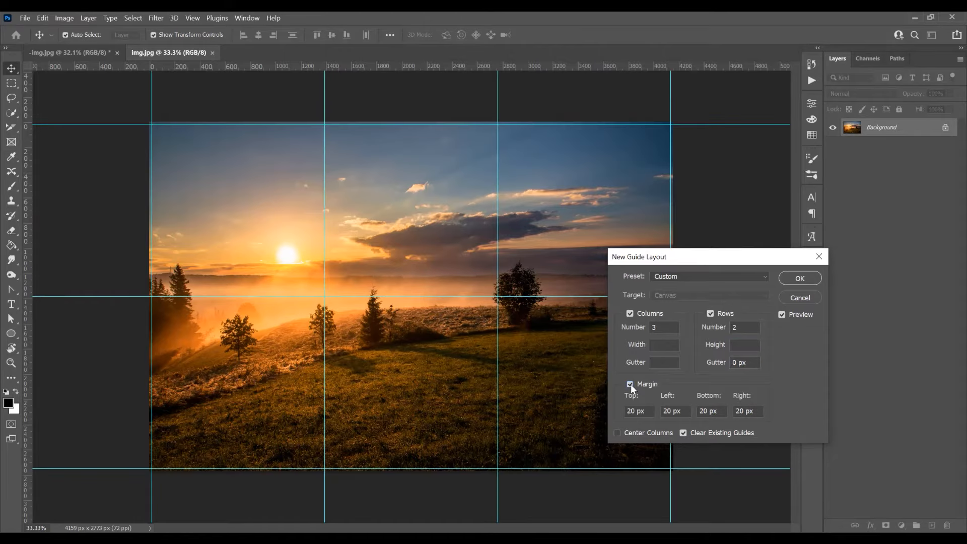
{"action": "mouse_move", "coordinate": [594, 473]}
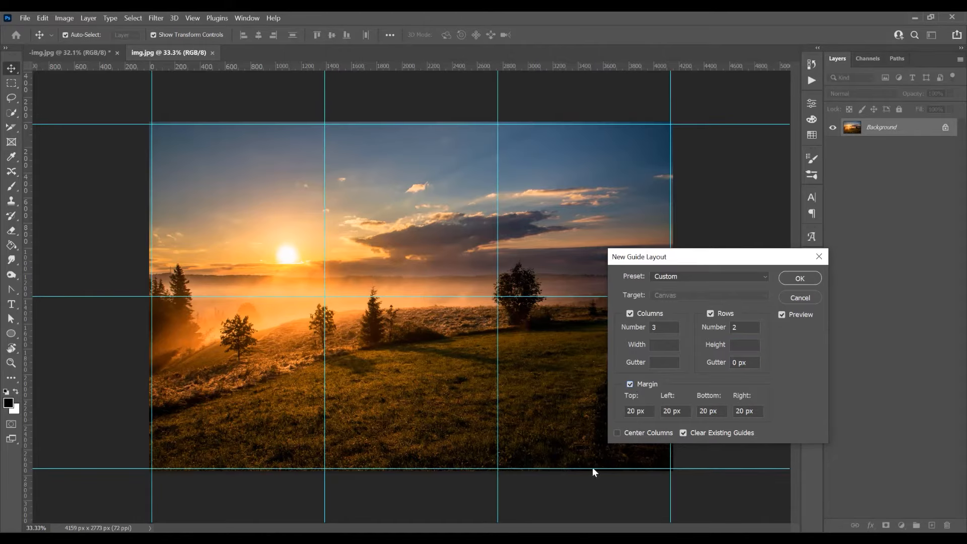
{"action": "mouse_move", "coordinate": [154, 302]}
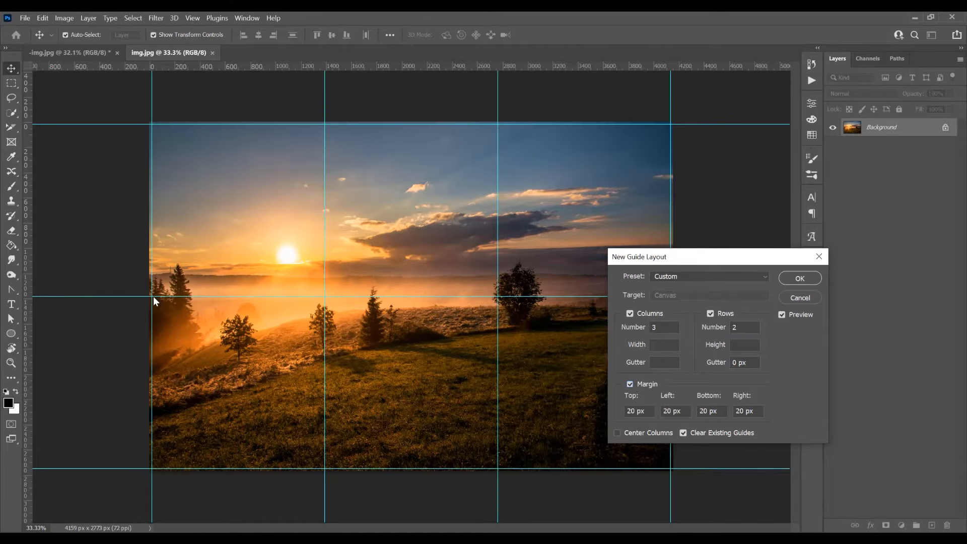
{"action": "left_click", "coordinate": [630, 383]}
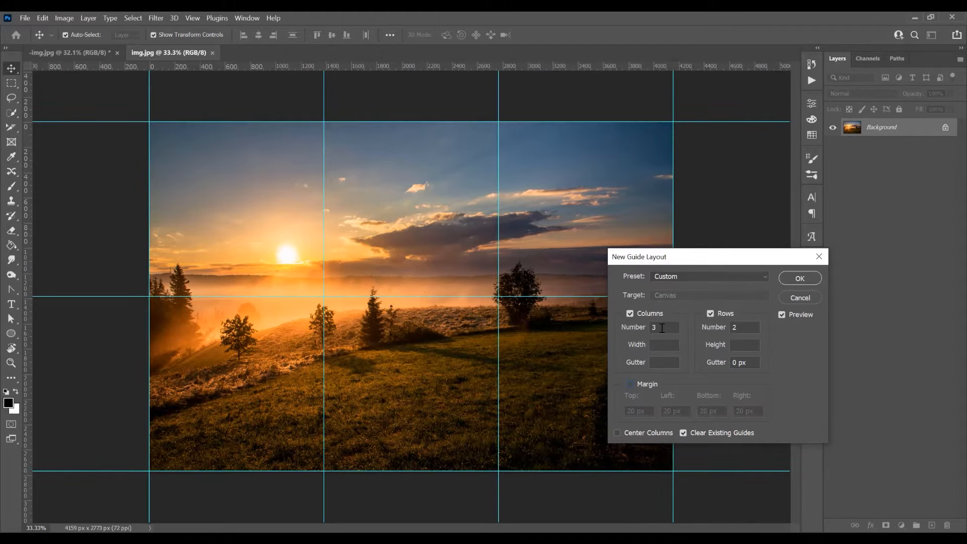
{"action": "left_click", "coordinate": [799, 278]}
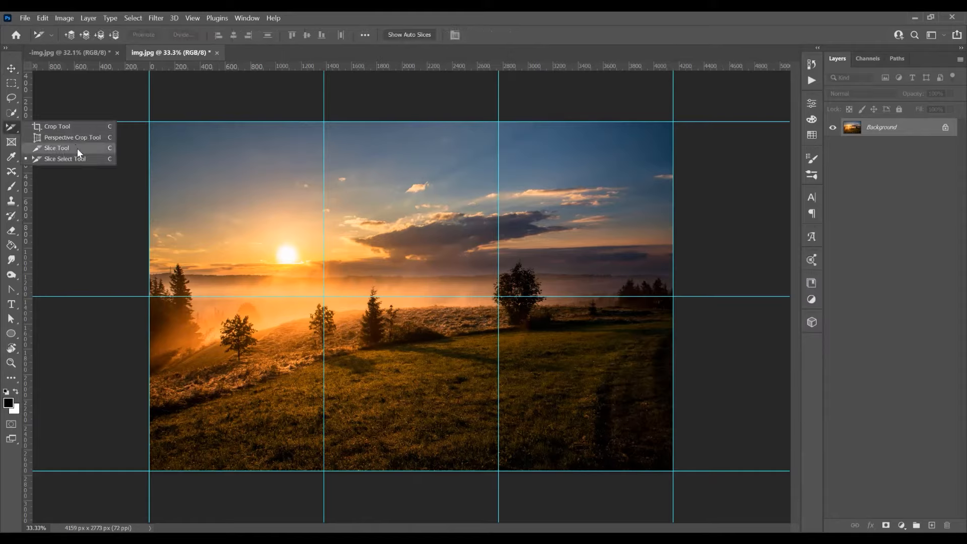
Switch to the Slice Tool and bring up the View menu
{"action": "left_click", "coordinate": [56, 148]}
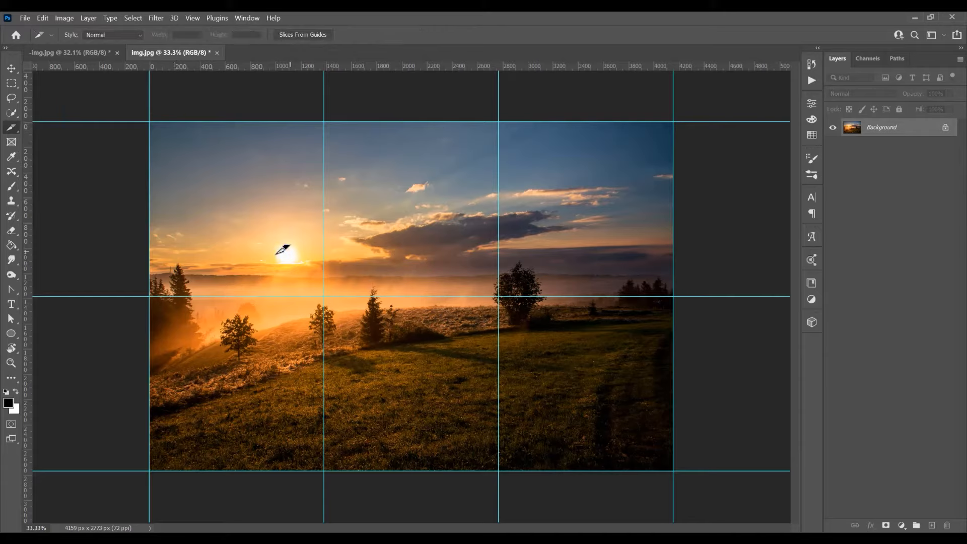
{"action": "mouse_move", "coordinate": [357, 229]}
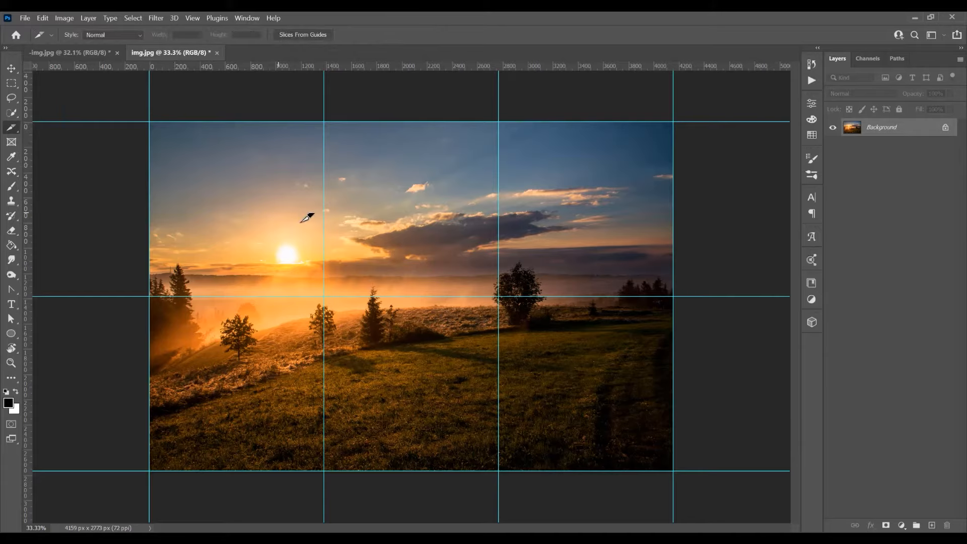
{"action": "mouse_move", "coordinate": [283, 223]}
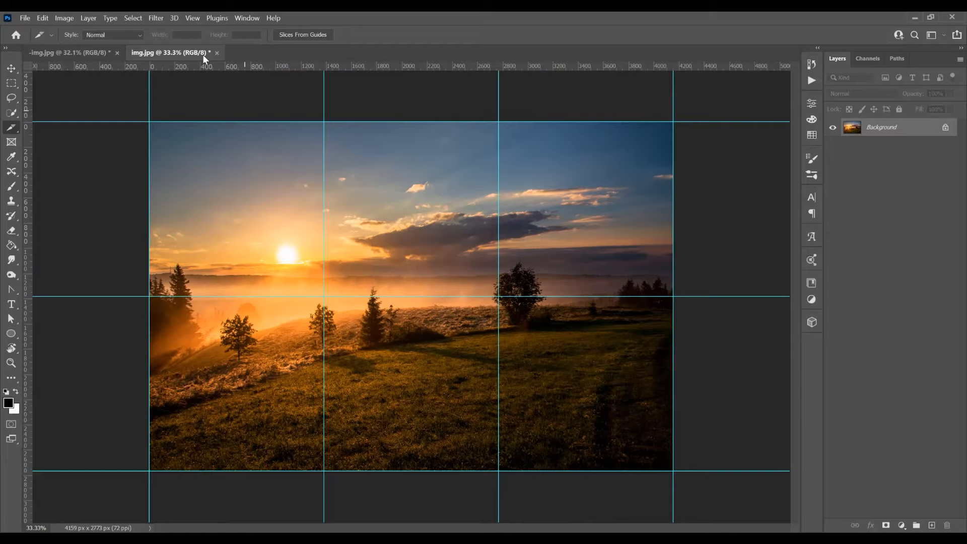
{"action": "left_click", "coordinate": [192, 17]}
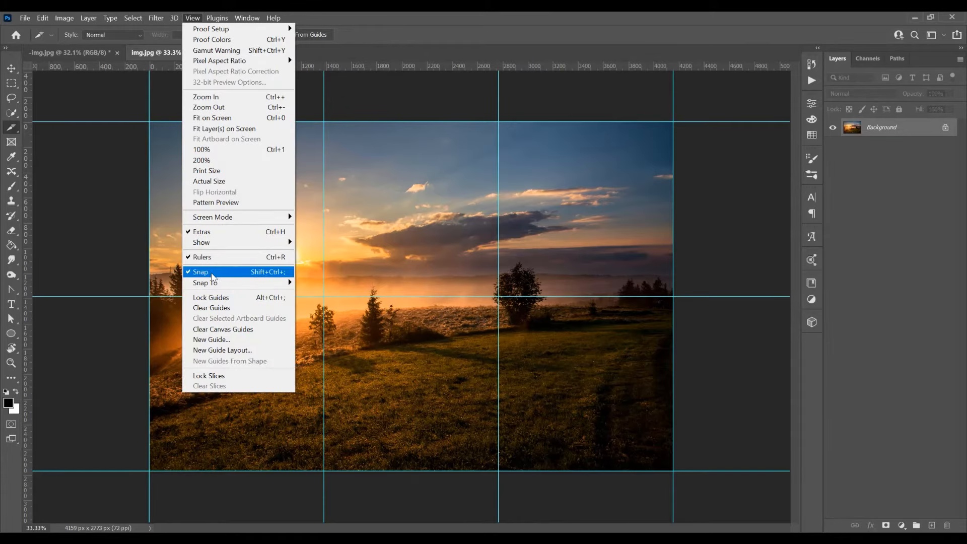
Toggle snapping, then drag slices over the top-left and top-right grid sections
{"action": "left_click", "coordinate": [200, 272]}
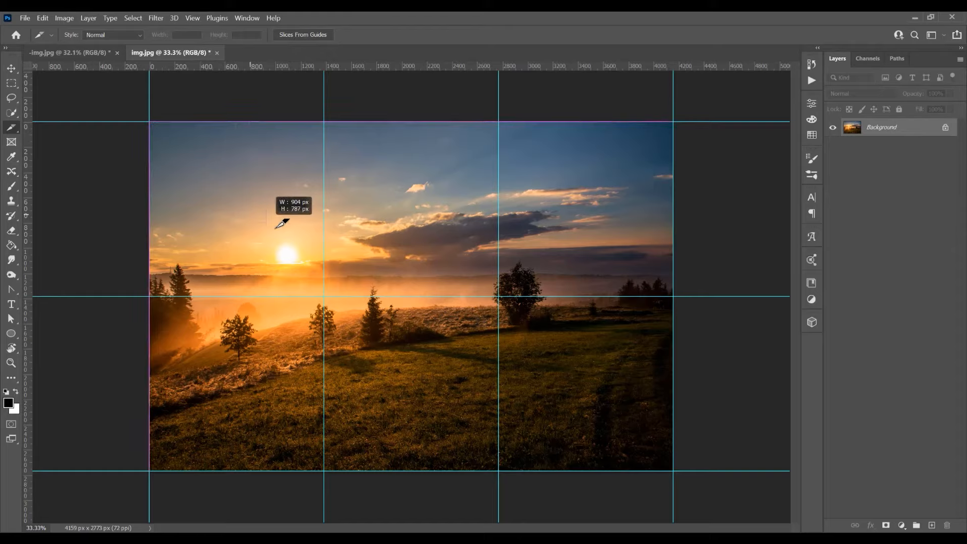
{"action": "left_click_drag", "start_coordinate": [281, 224], "coordinate": [324, 250]}
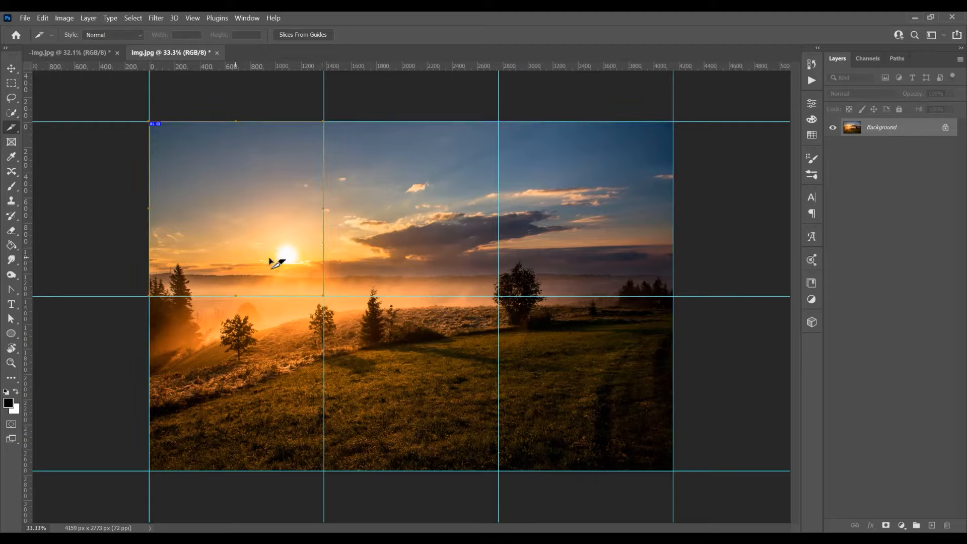
{"action": "mouse_move", "coordinate": [243, 259]}
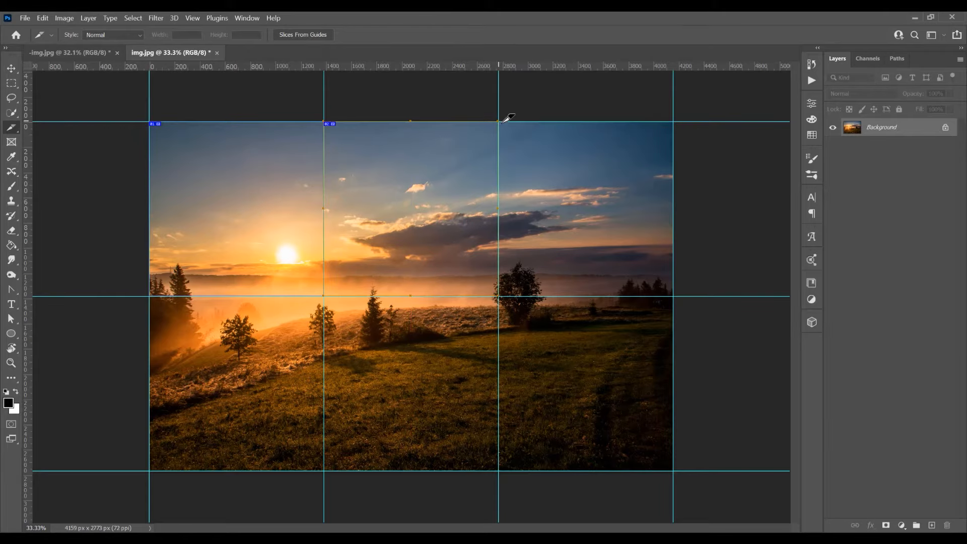
{"action": "left_click_drag", "start_coordinate": [498, 121], "coordinate": [673, 268]}
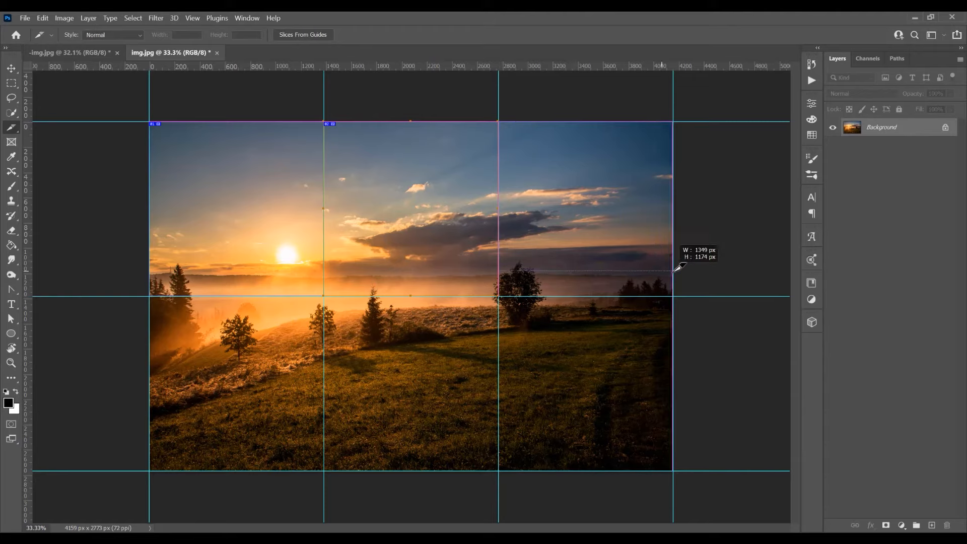
{"action": "left_click_drag", "start_coordinate": [676, 271], "coordinate": [676, 291]}
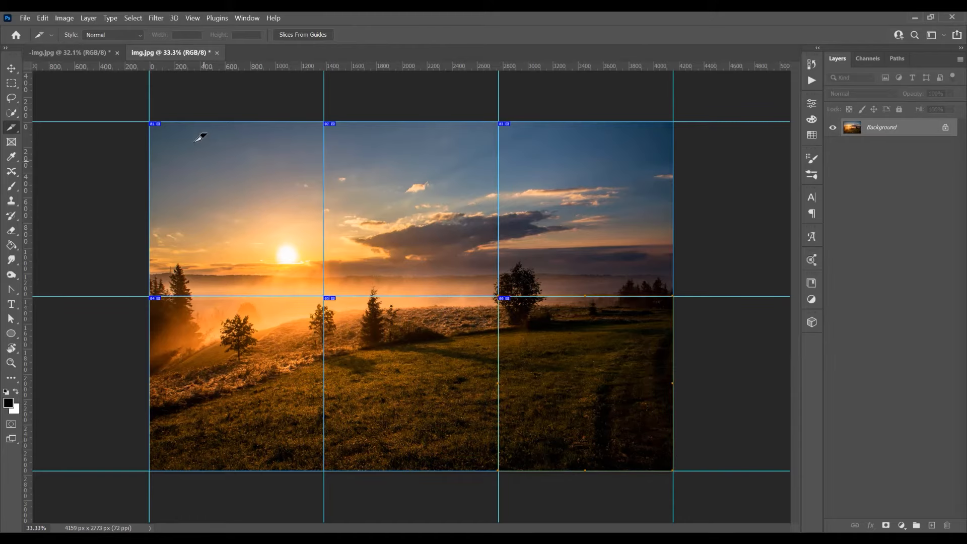
{"action": "right_click", "coordinate": [199, 137]}
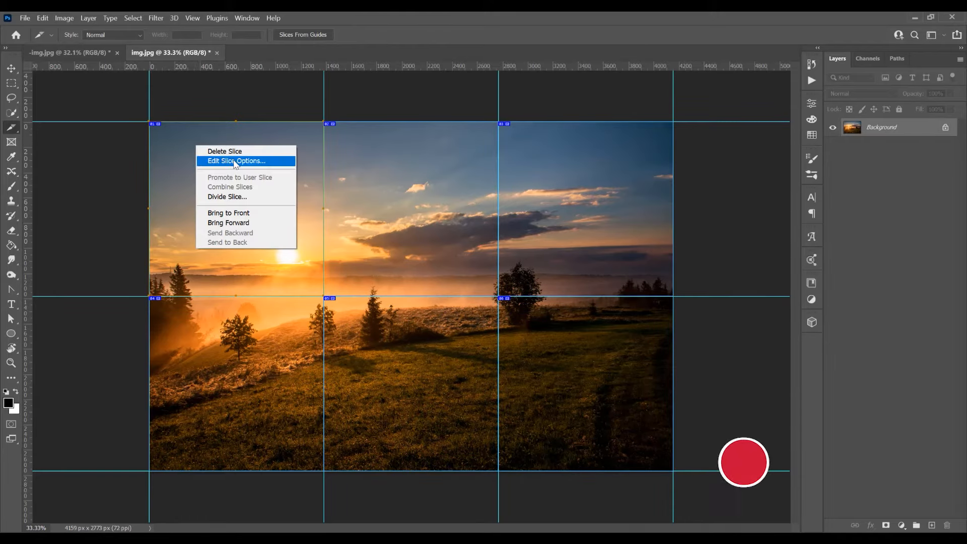
{"action": "left_click", "coordinate": [235, 161]}
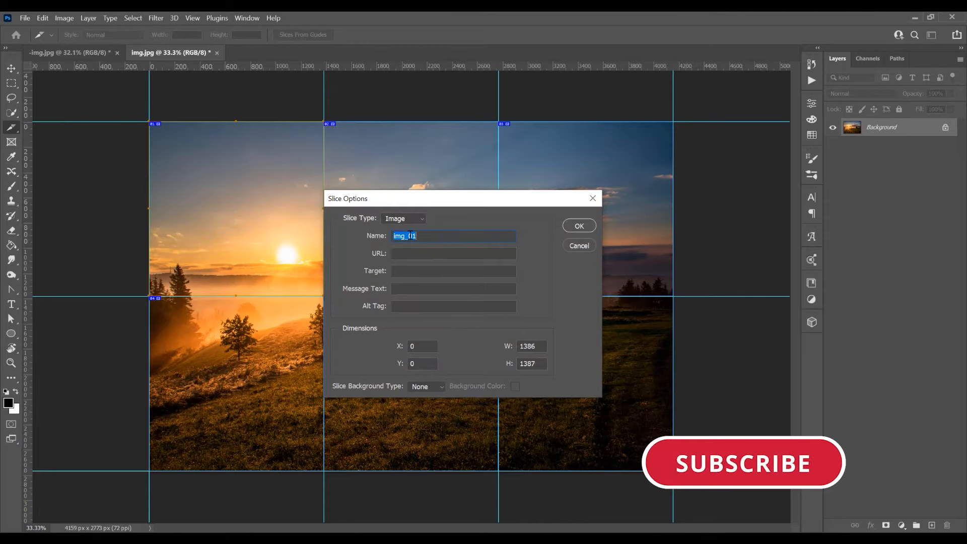
{"action": "left_click", "coordinate": [578, 226]}
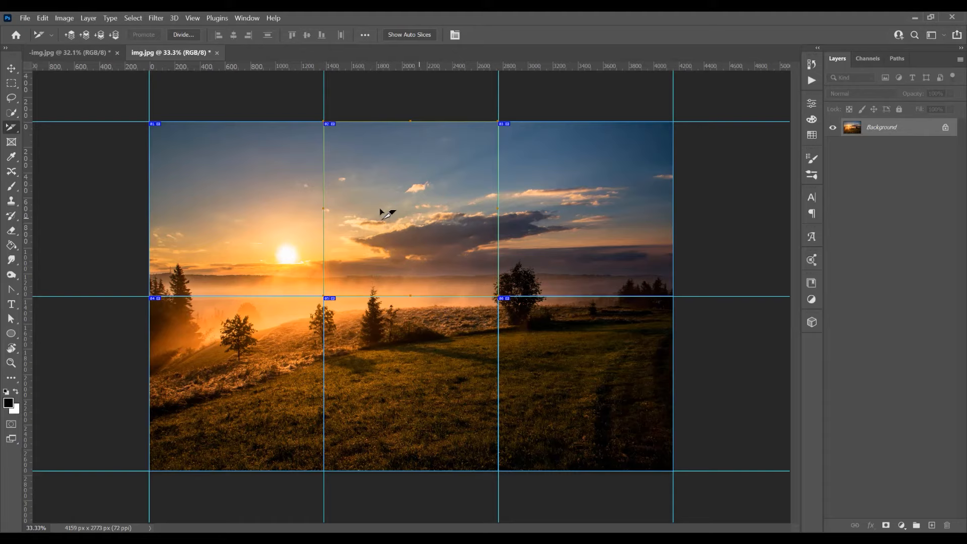
{"action": "mouse_move", "coordinate": [420, 198]}
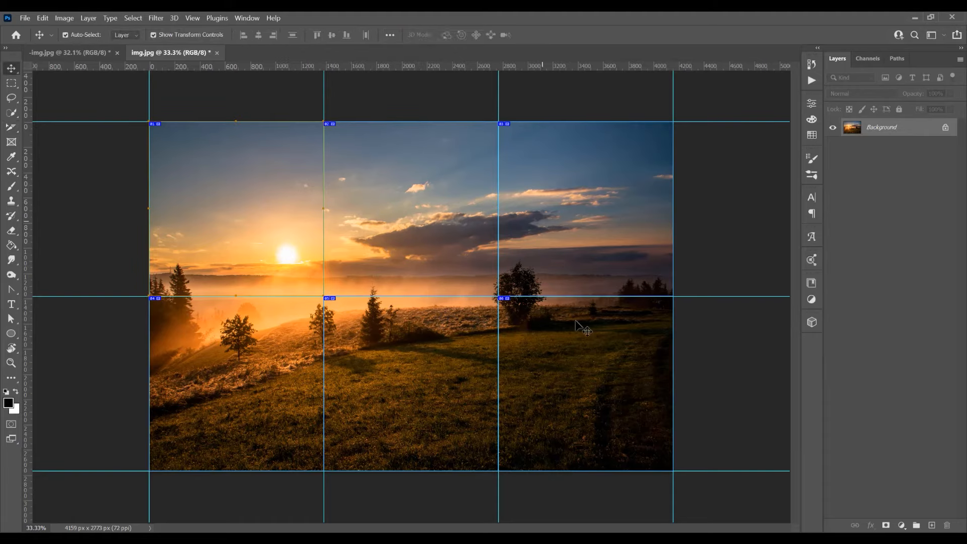
{"action": "mouse_move", "coordinate": [405, 362]}
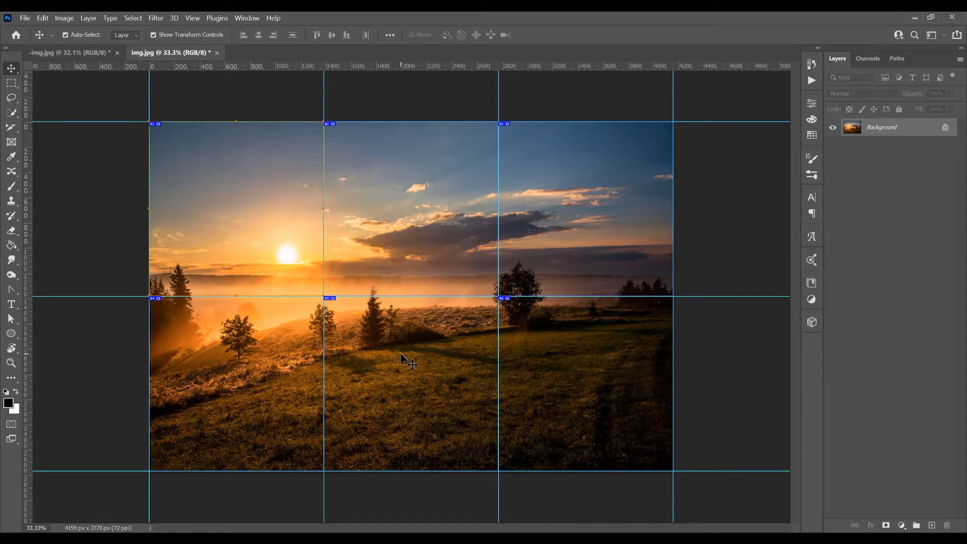
In Save for Web (Legacy), choose JPEG at maximum quality and proceed to save
{"action": "left_click", "coordinate": [24, 19]}
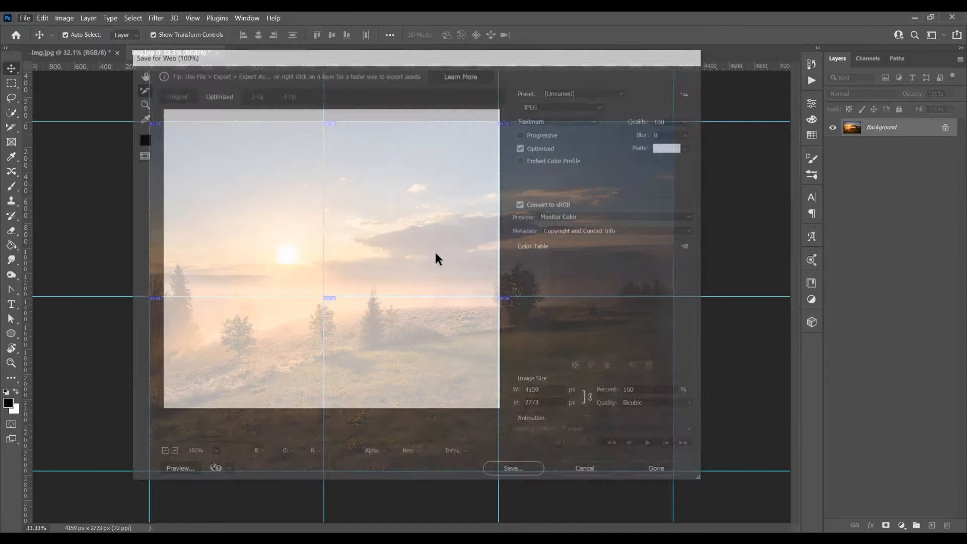
{"action": "left_click", "coordinate": [562, 104]}
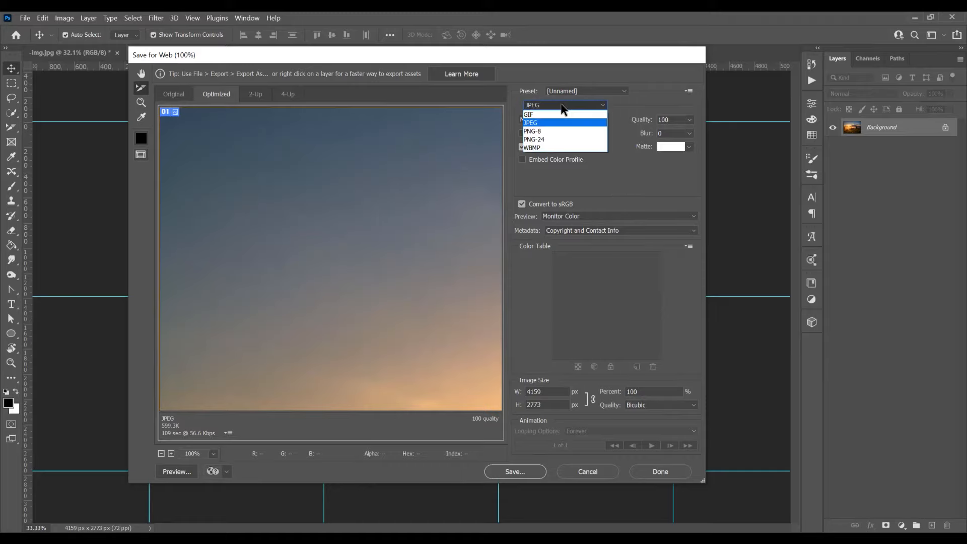
{"action": "mouse_move", "coordinate": [575, 108]}
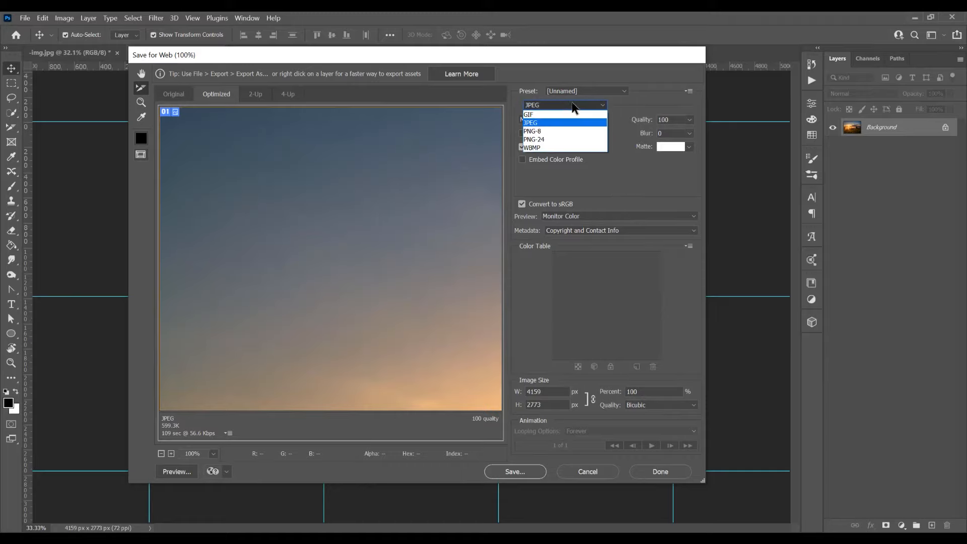
{"action": "left_click", "coordinate": [531, 122]}
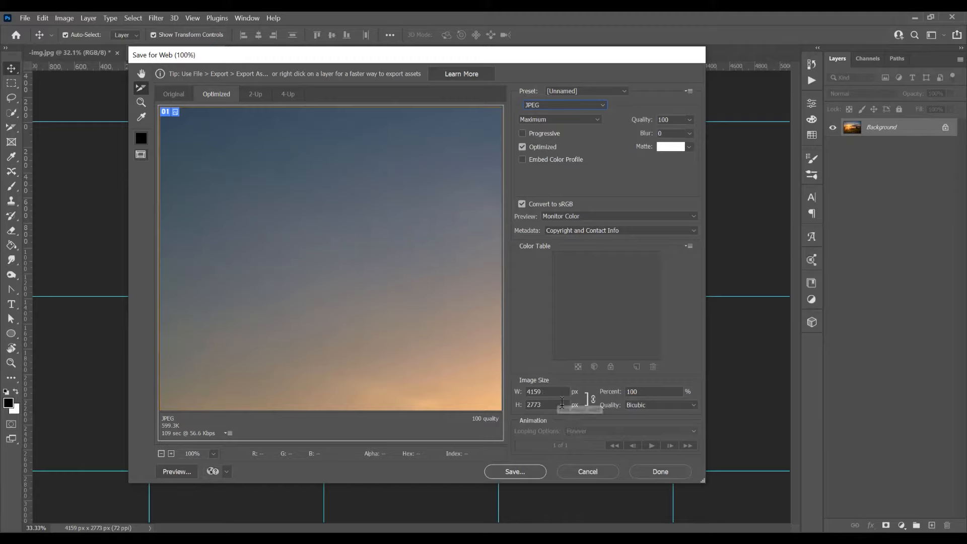
{"action": "left_click", "coordinate": [515, 471]}
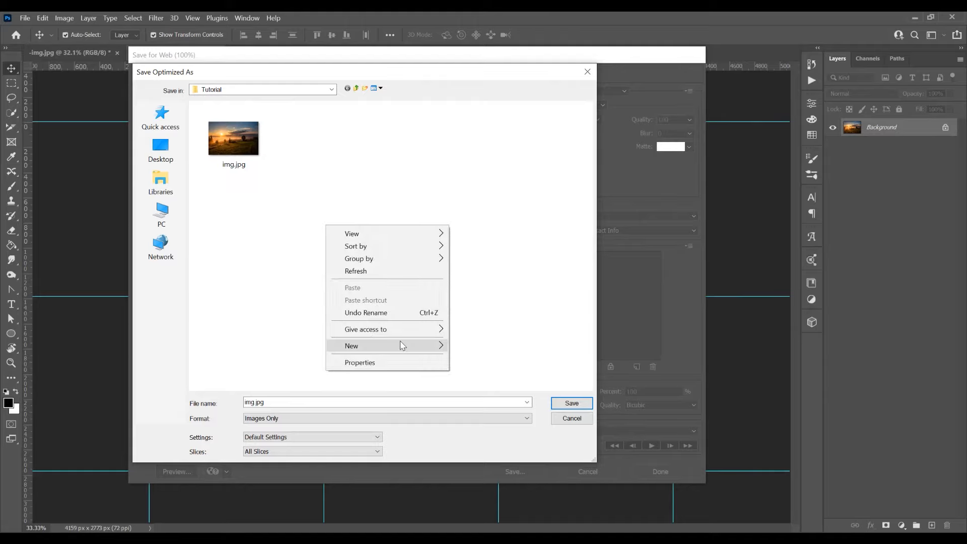
Set Slices to All Slices and save the slices as JPEGs into an images folder
{"action": "left_click", "coordinate": [207, 459]}
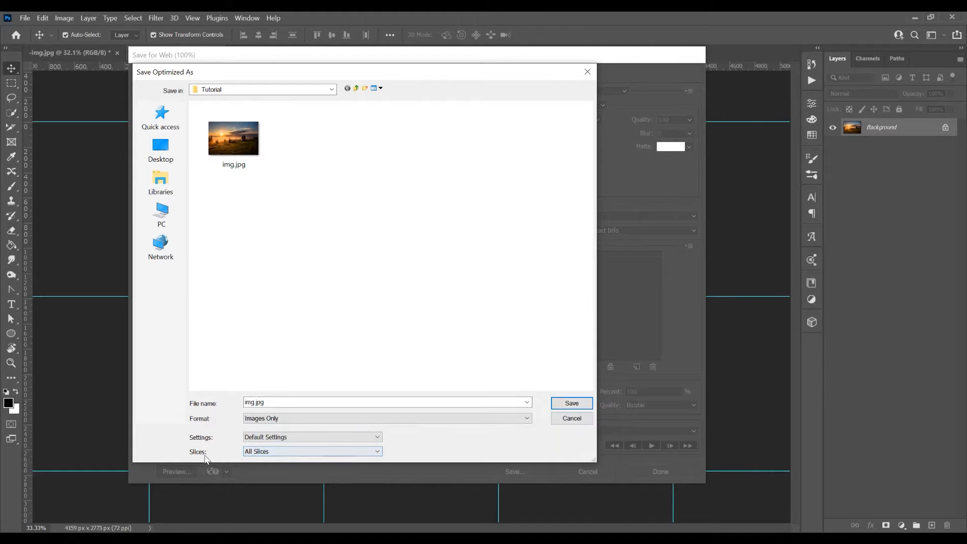
{"action": "left_click", "coordinate": [311, 451]}
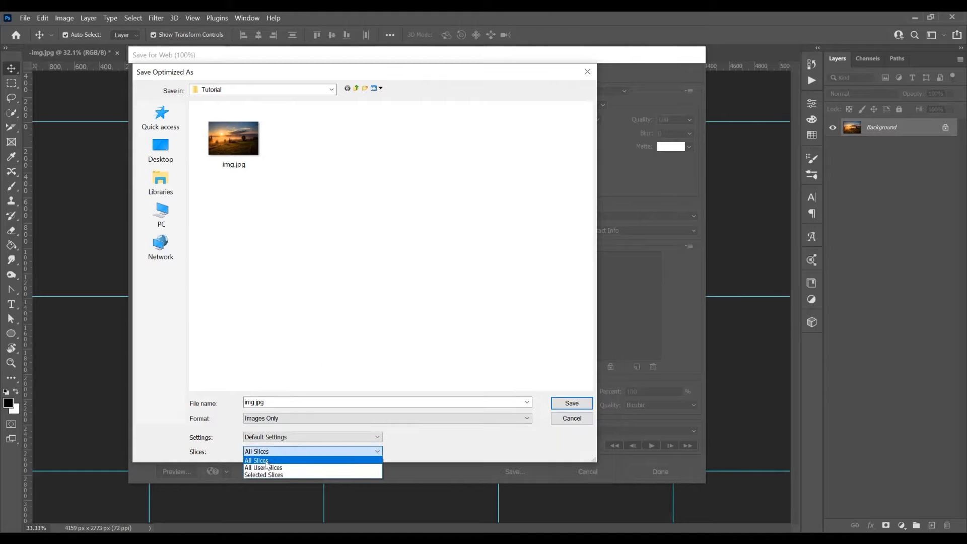
{"action": "left_click", "coordinate": [256, 460]}
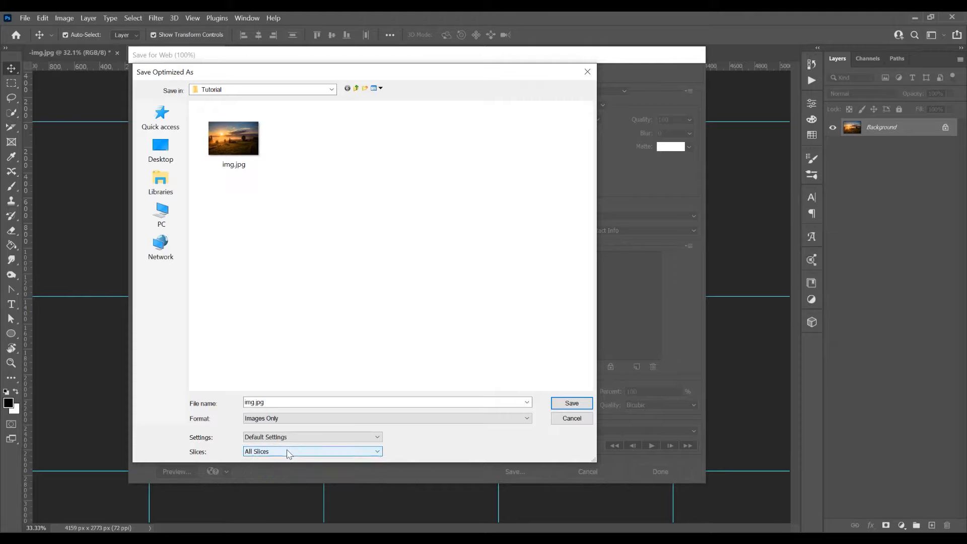
{"action": "left_click", "coordinate": [311, 452]}
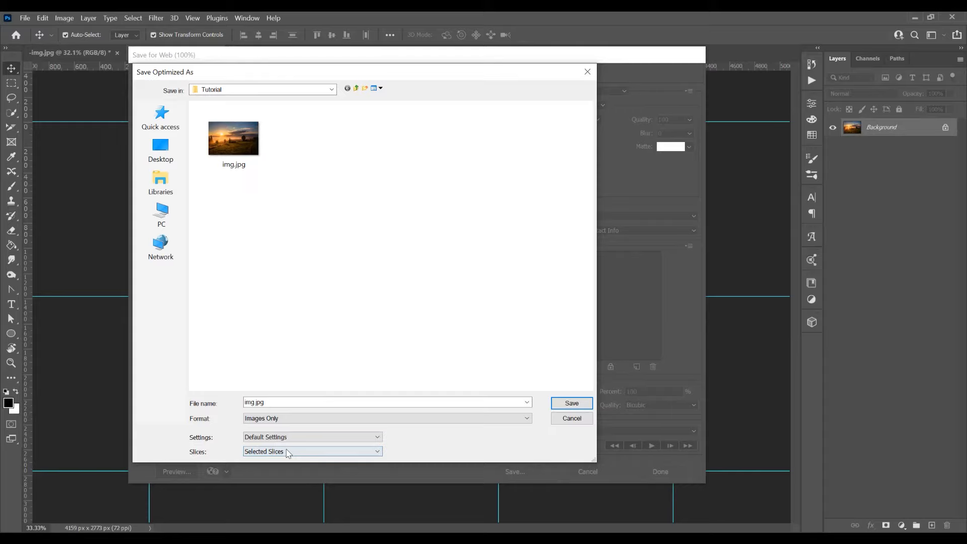
{"action": "left_click", "coordinate": [311, 451]}
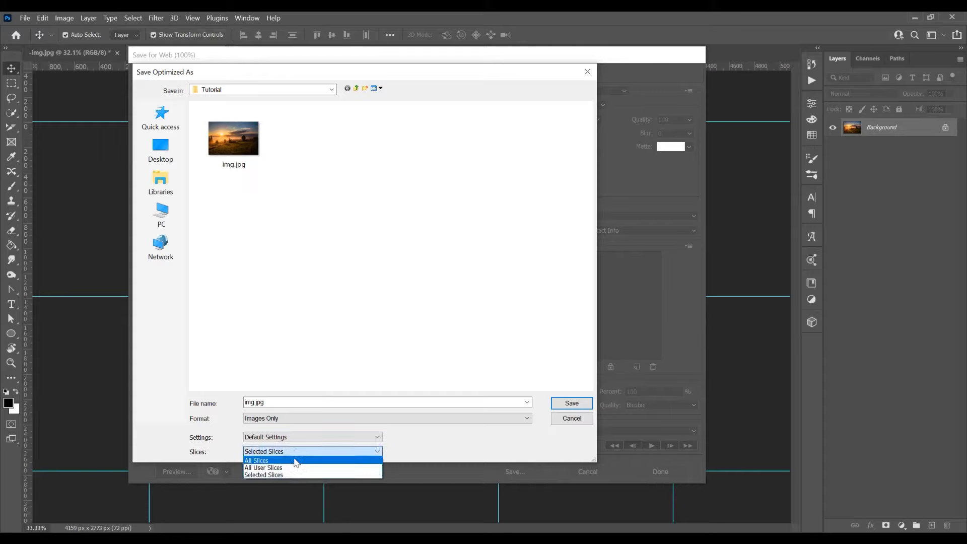
{"action": "left_click", "coordinate": [255, 460]}
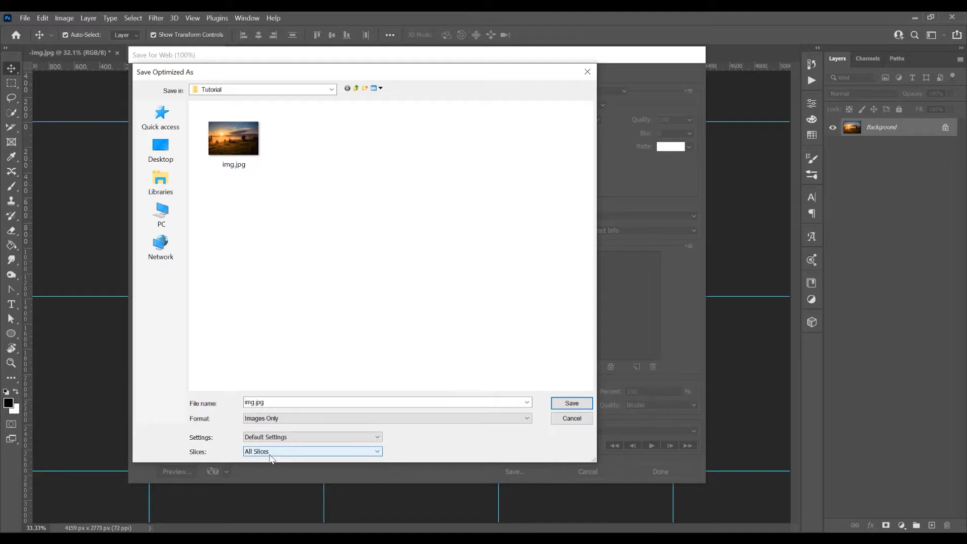
{"action": "left_click", "coordinate": [570, 418]}
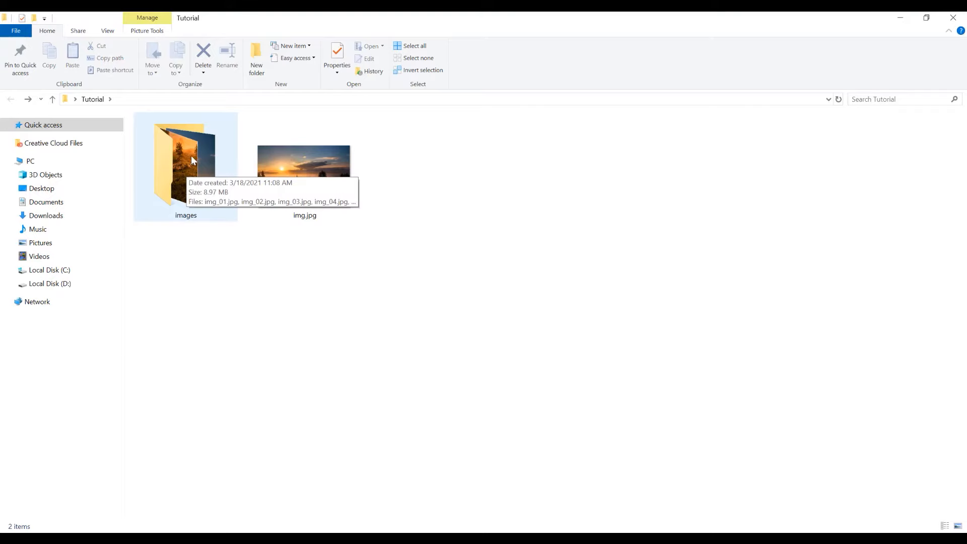
Open the images folder and select img_05.jpg
{"action": "double_click", "coordinate": [185, 160]}
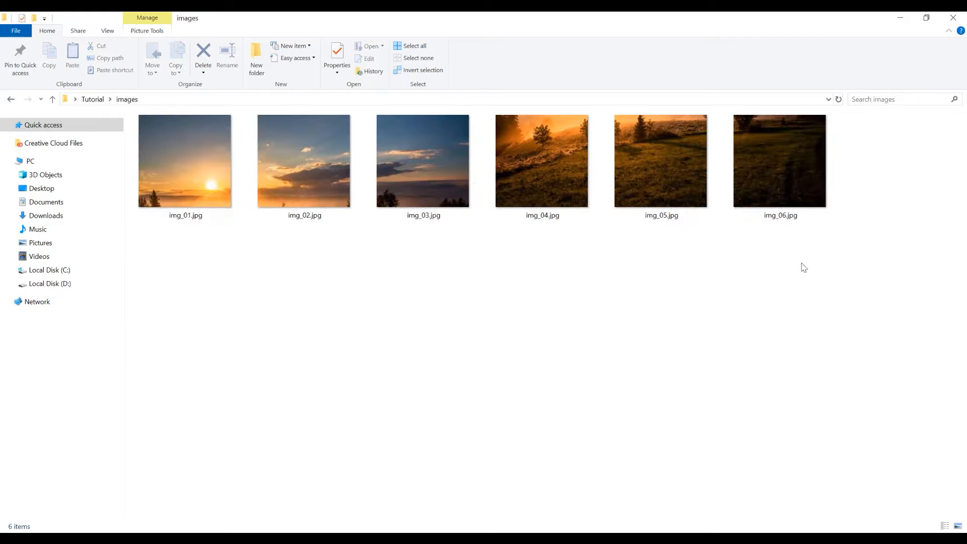
{"action": "left_click", "coordinate": [660, 160]}
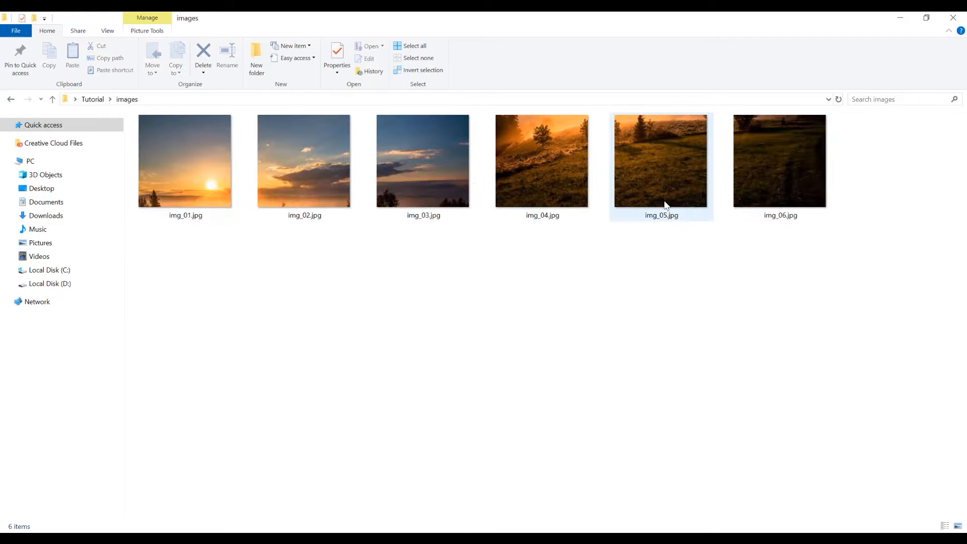